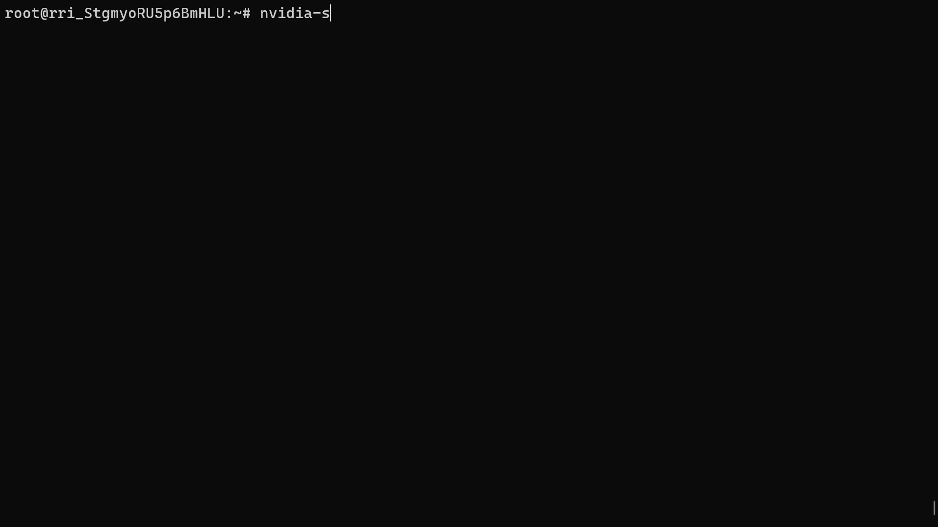
# Step: Check the RTX 4060 Ti GPU with nvidia-smi and enter 'ollama run devstral'
pyautogui.press('Return')
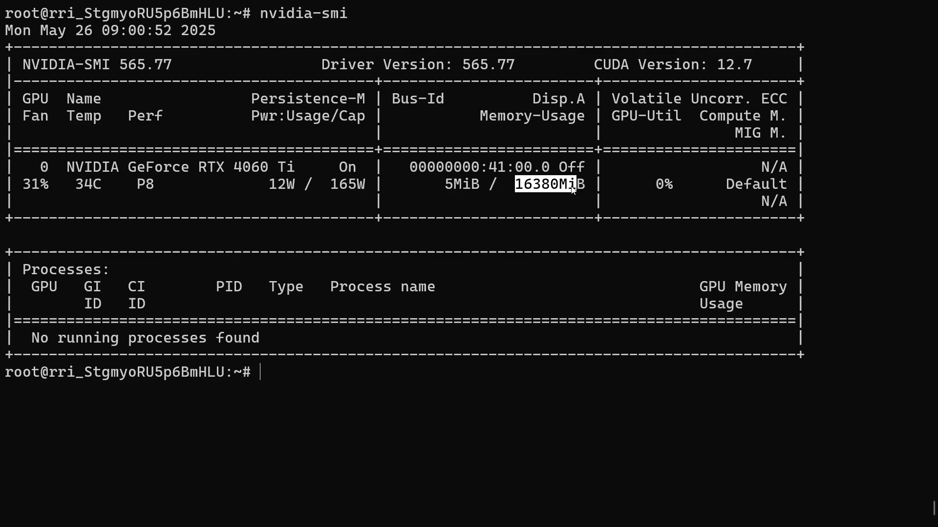
pyautogui.write('ollama run devstral')
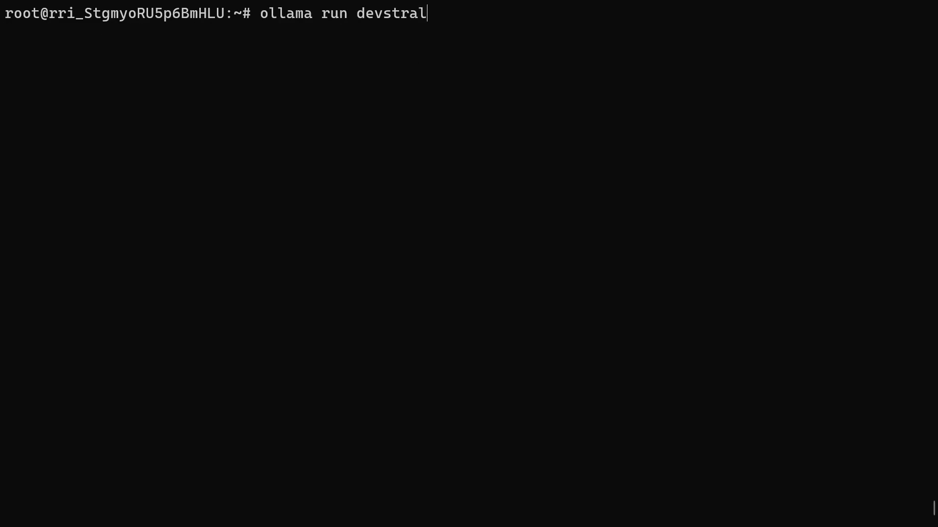
# Step: Launch Devstral and scroll through its Rust SHA256/MD5 name-hashing program
pyautogui.press('Return')
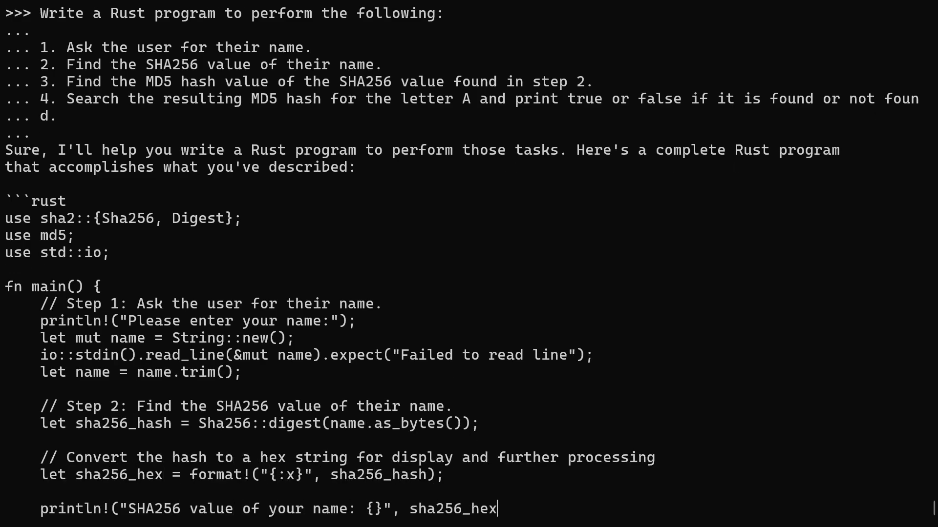
pyautogui.scroll(-3)
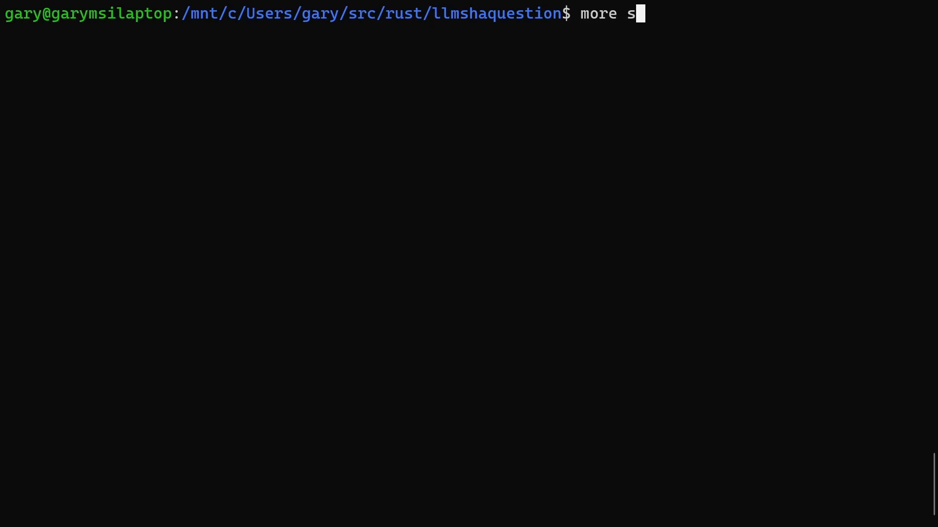
# Step: Display src/main.rs, build it with cargo run, enter name 'g', and mark an A in the MD5
pyautogui.write('rc/main.rs')
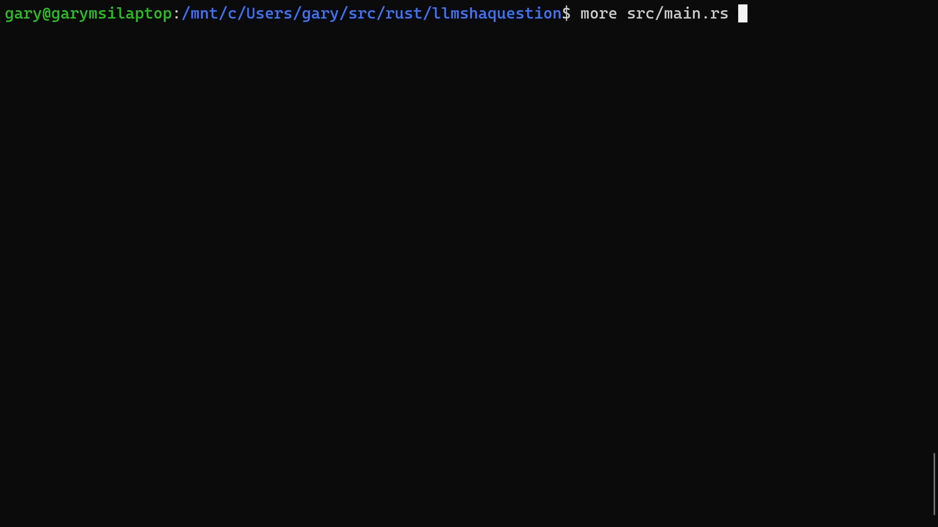
pyautogui.press('Return')
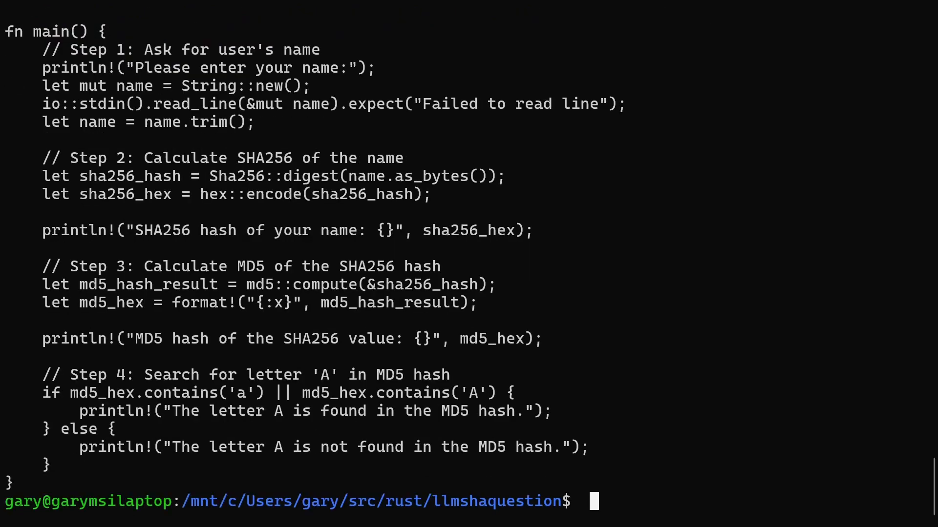
pyautogui.write('cargo run')
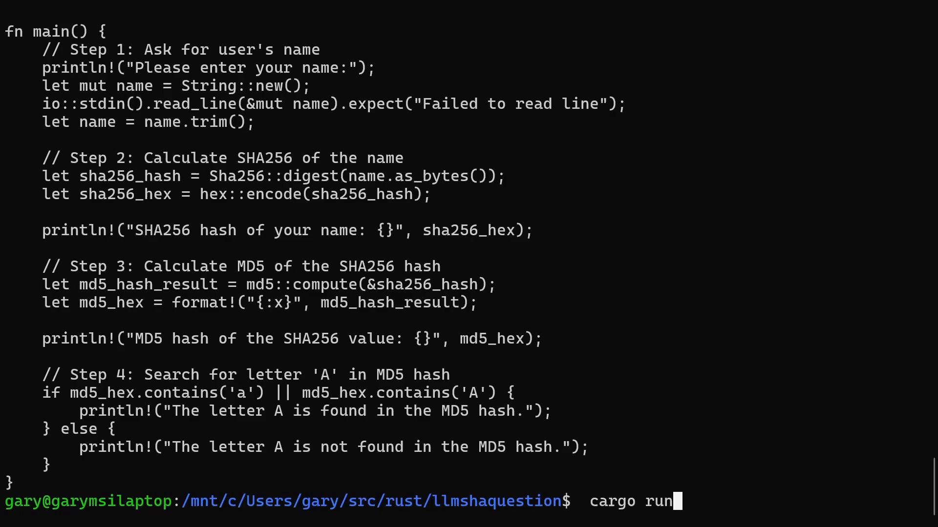
pyautogui.press('Return')
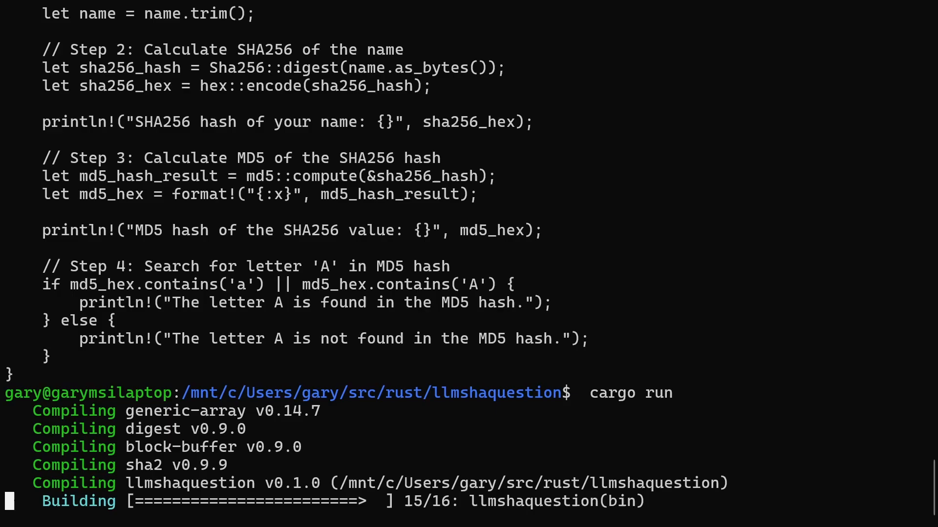
pyautogui.write('g')
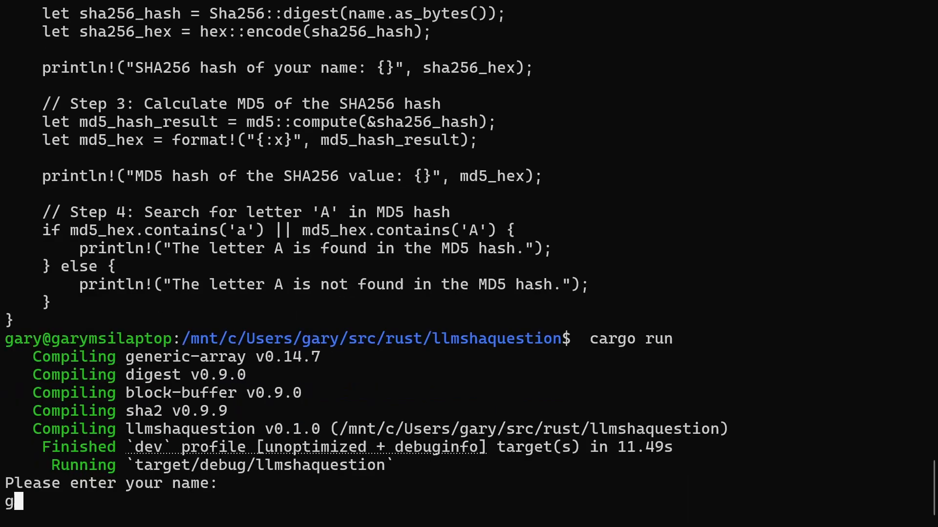
pyautogui.press('Return')
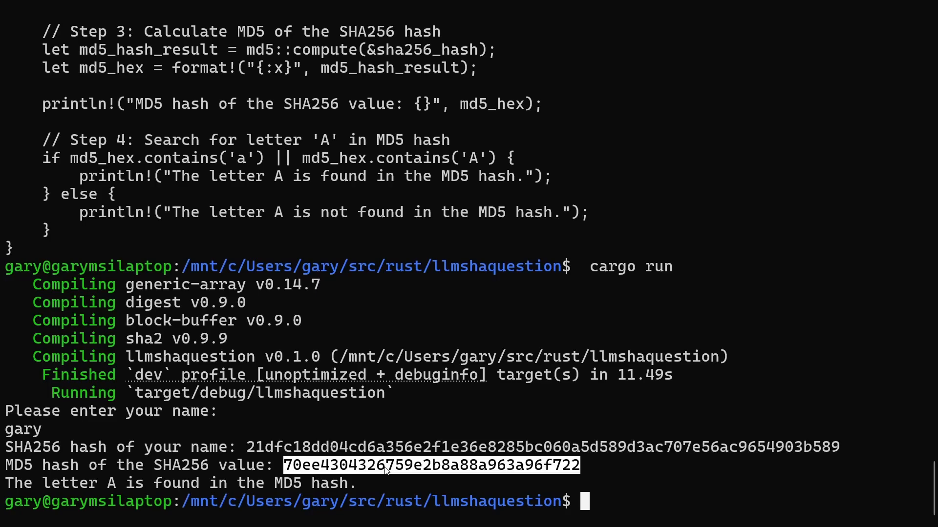
pyautogui.click(460, 465)
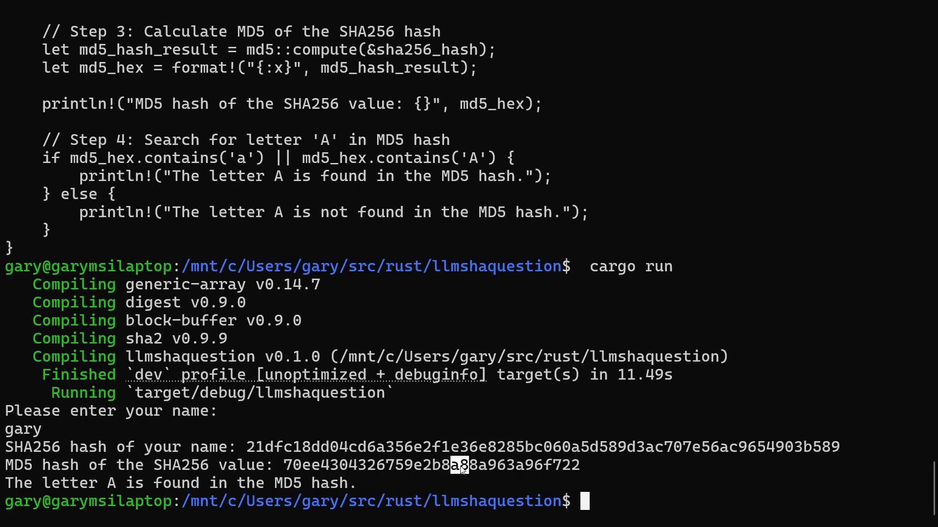
pyautogui.moveTo(377, 489)
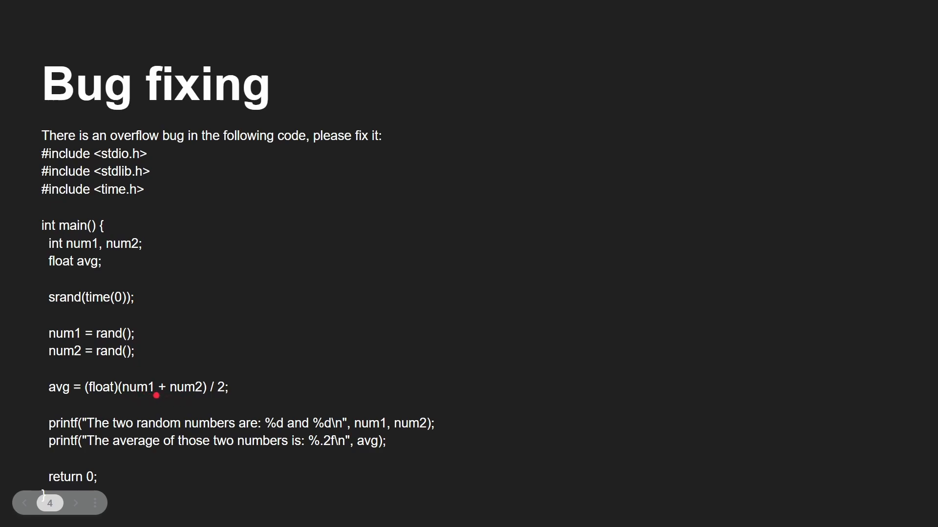
pyautogui.moveTo(177, 400)
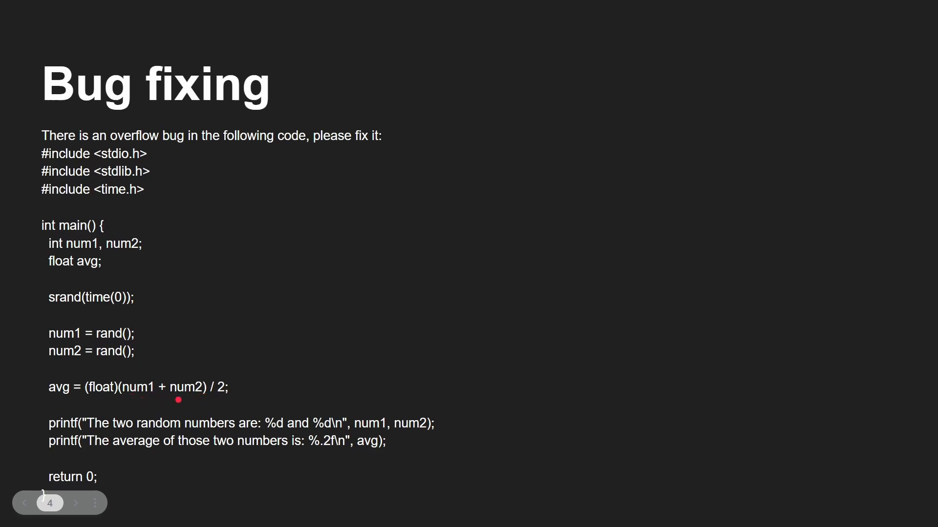
pyautogui.moveTo(220, 390)
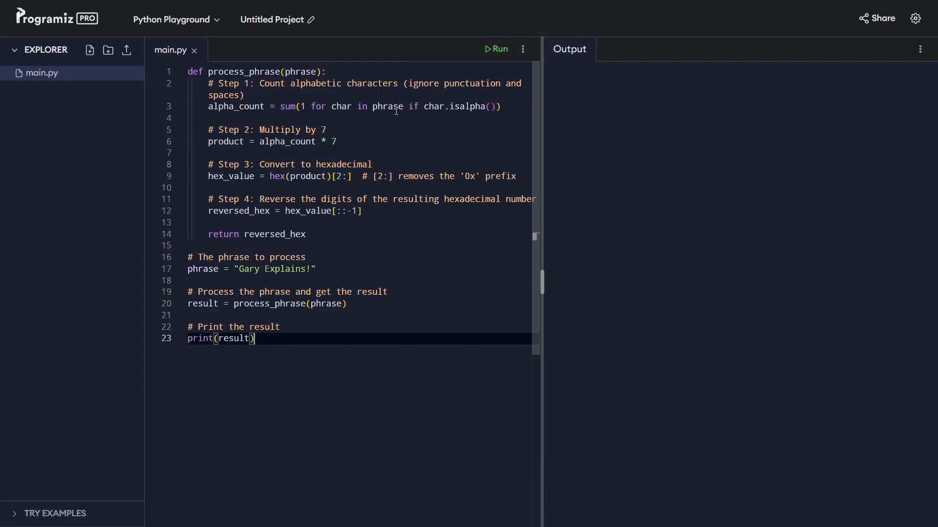
pyautogui.moveTo(501, 49)
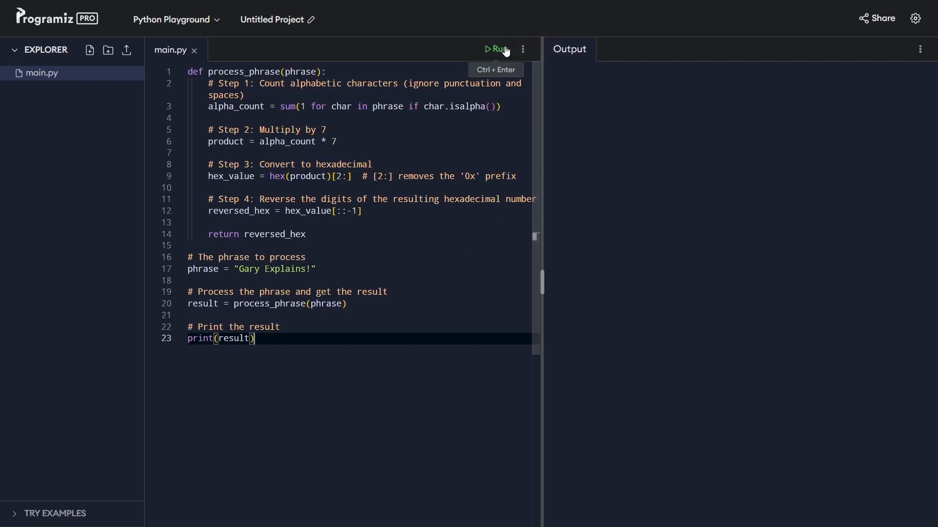
# Step: Run the process_phrase script on 'Gary Explains!' in the Programiz Python playground
pyautogui.click(495, 49)
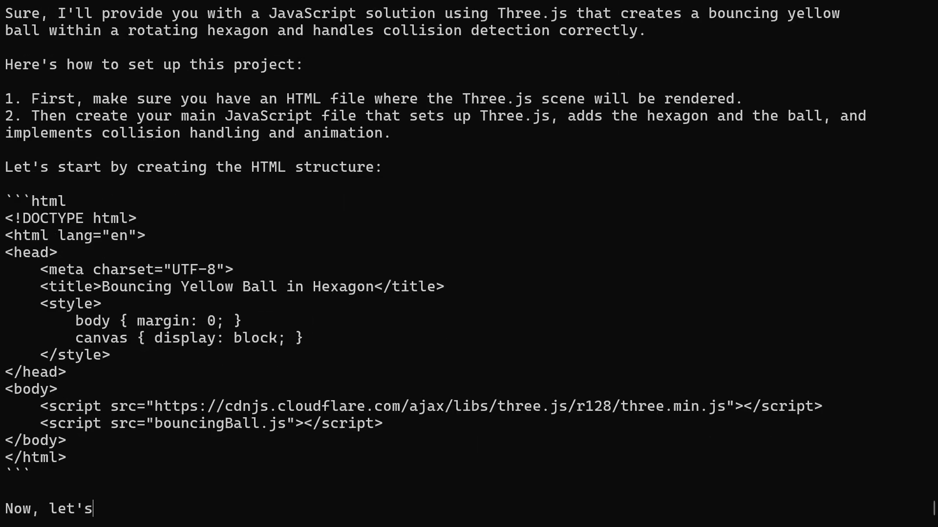
# Step: Scroll through Devstral's HTML and JavaScript for the bouncing ball in a rotating hexagon
pyautogui.scroll(-3)
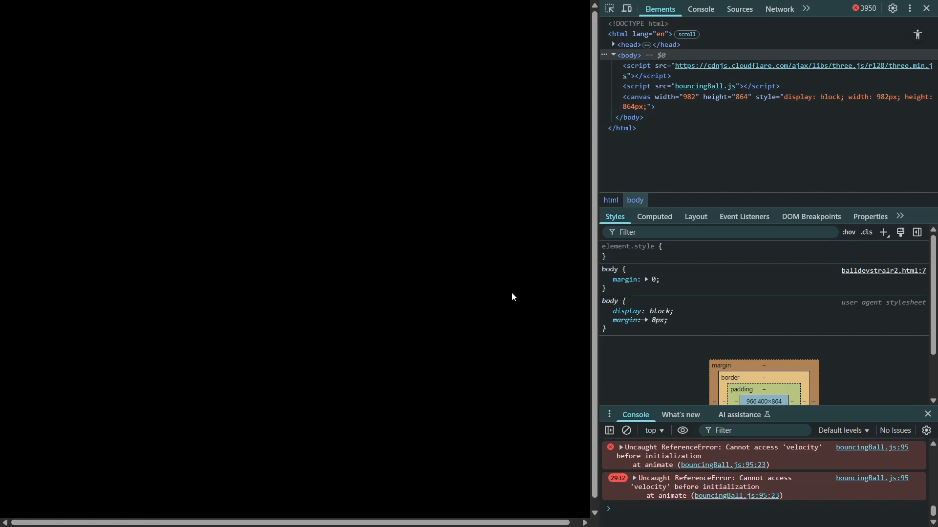
pyautogui.moveTo(779, 485)
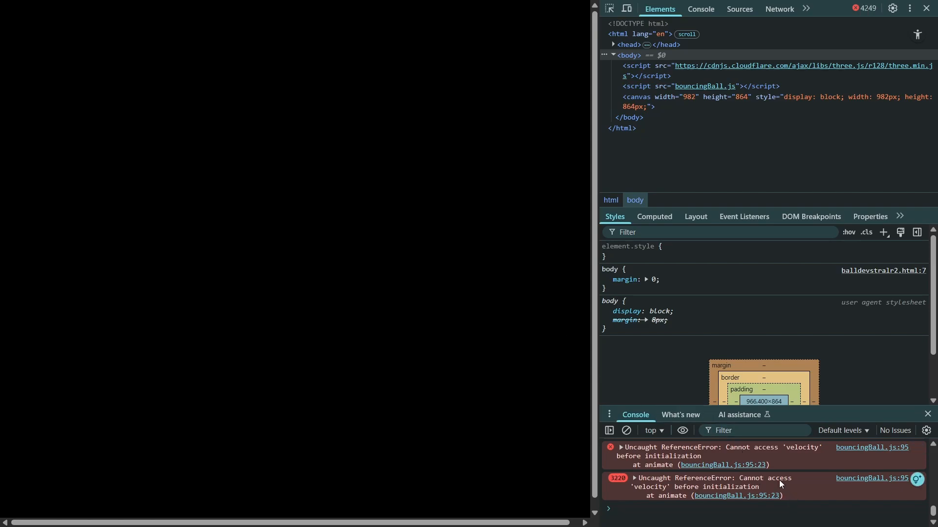
pyautogui.moveTo(825, 458)
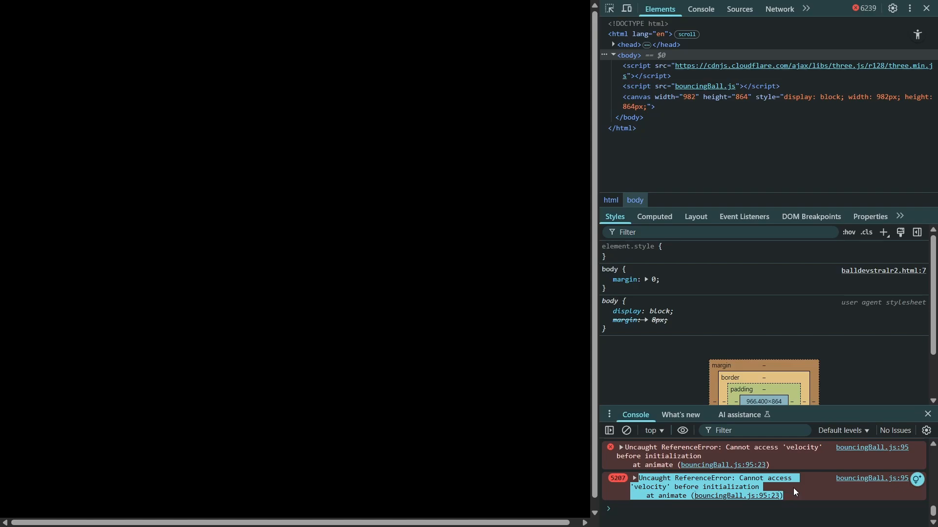
pyautogui.moveTo(475, 106)
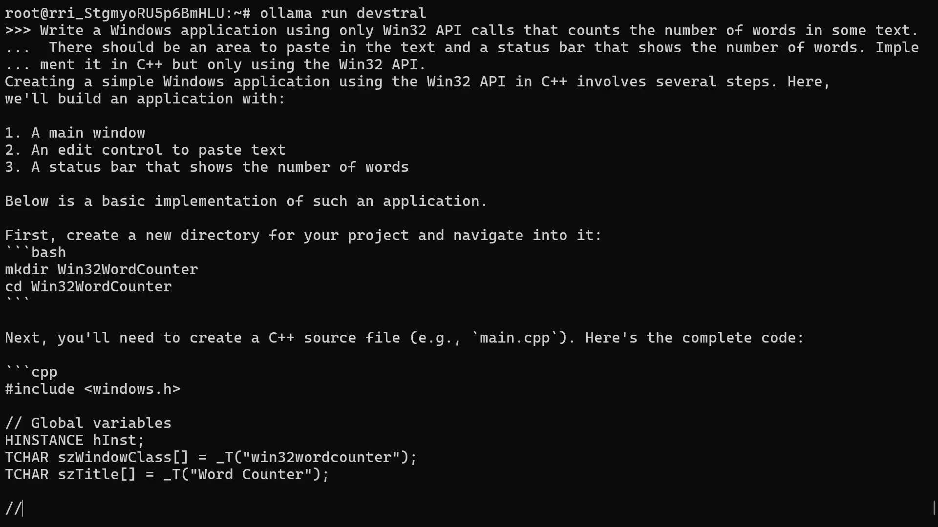
# Step: Scroll through Devstral's generated C++ Win32 word counter code
pyautogui.scroll(-3)
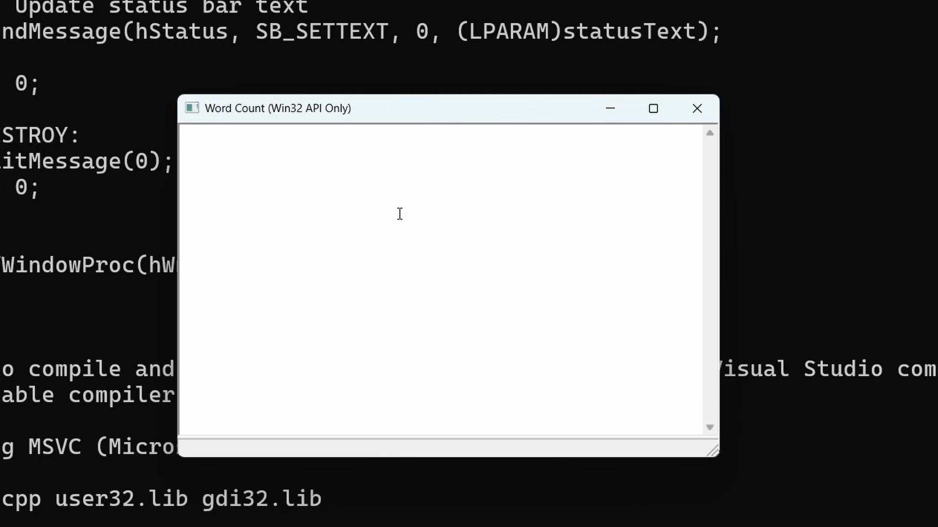
# Step: Type sample words 'dsjfhjk khjdg fjhgdsjhf dsj' into the Word Count text area
pyautogui.write('dsjfhjk khjdg fjhgdsjhf dsjhfg dsajfg adsjfg hkjdsagfjkasdhgf jhdsgf')
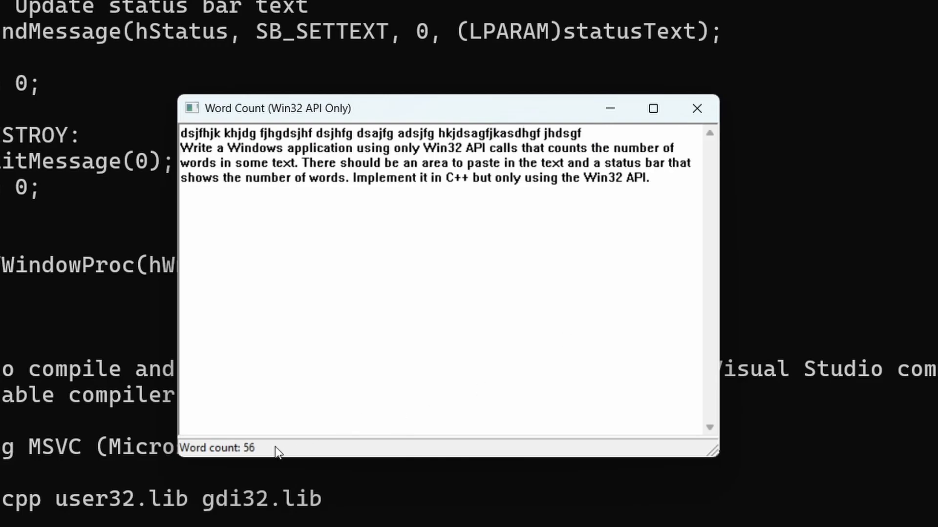
pyautogui.moveTo(375, 336)
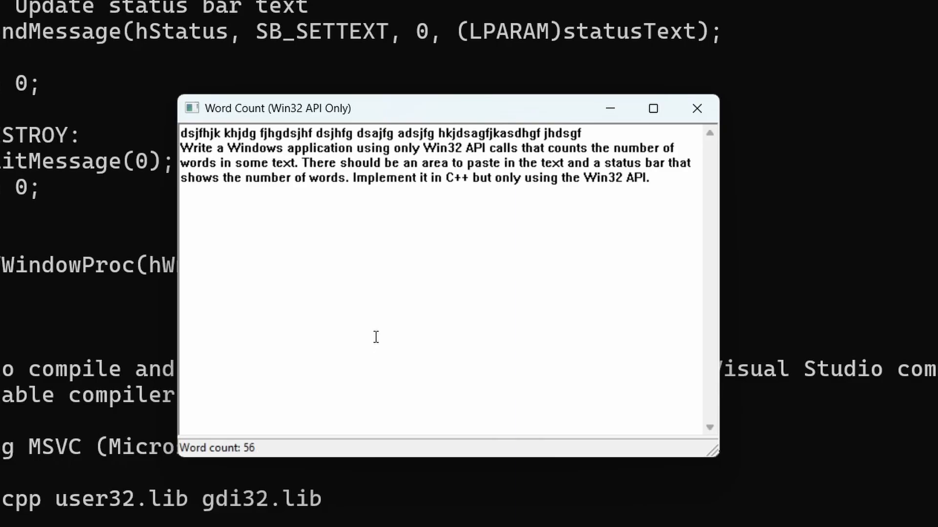